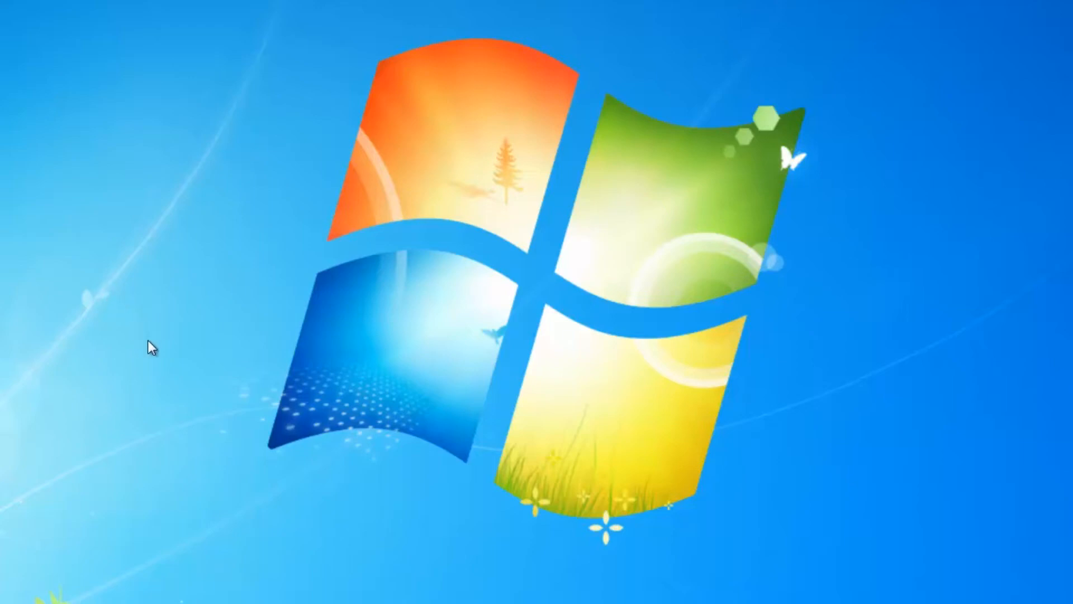
{"action": "mouse_move", "coordinate": [309, 291]}
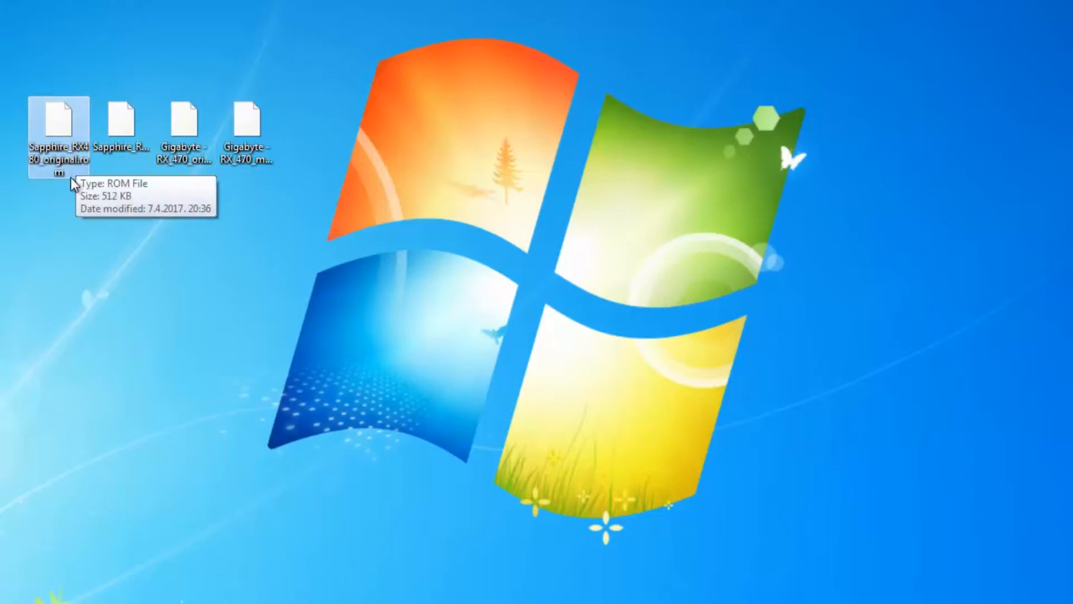
{"action": "mouse_move", "coordinate": [64, 112]}
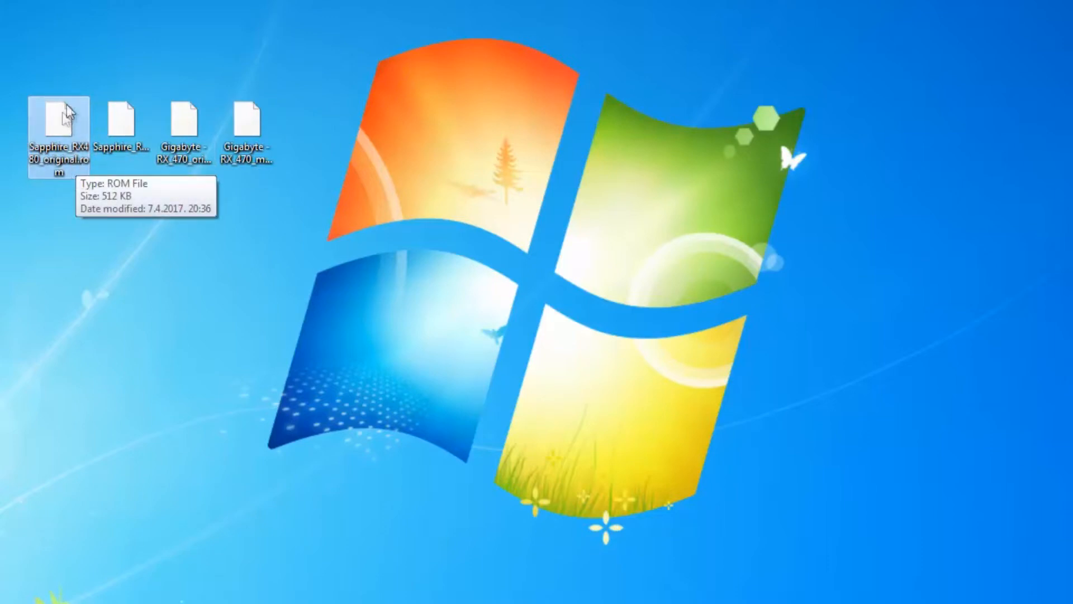
{"action": "mouse_move", "coordinate": [65, 135]}
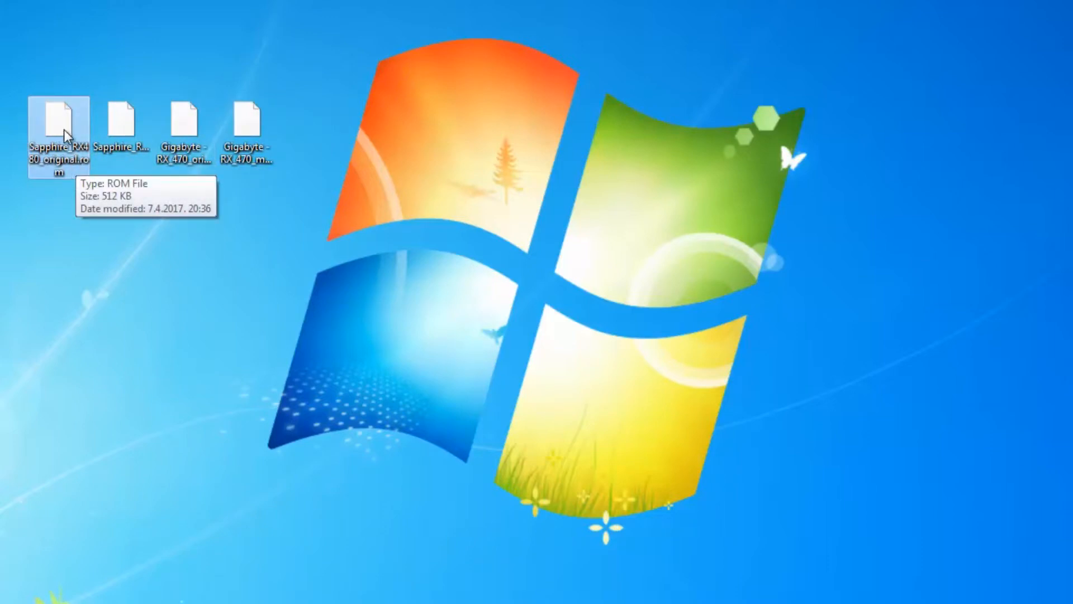
Step: Select the Sapphire RX 480 8GB ROM file on the desktop
{"action": "left_click", "coordinate": [122, 131]}
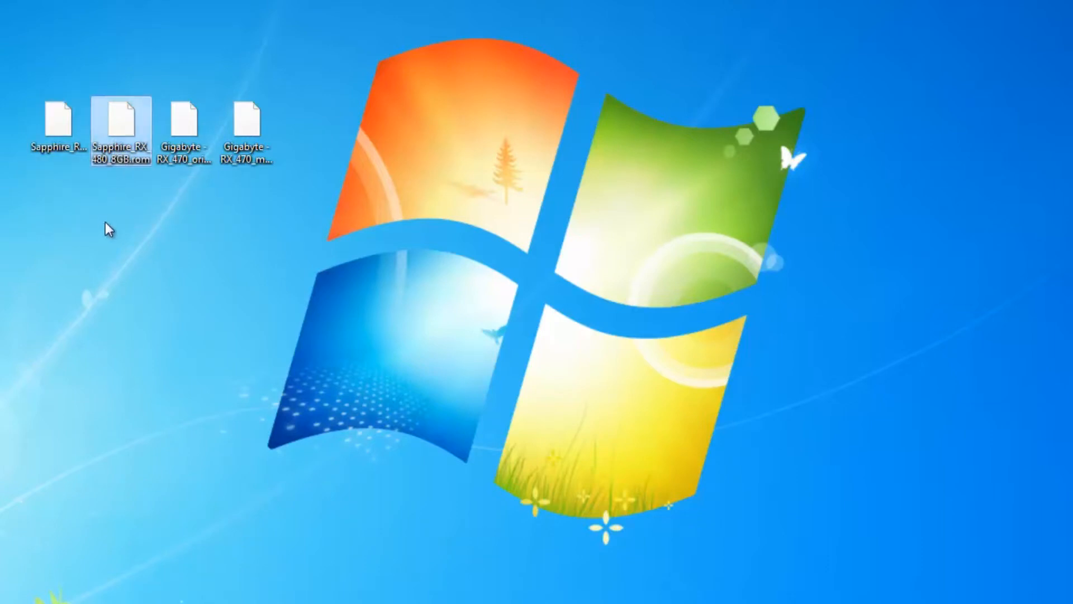
{"action": "mouse_move", "coordinate": [127, 188]}
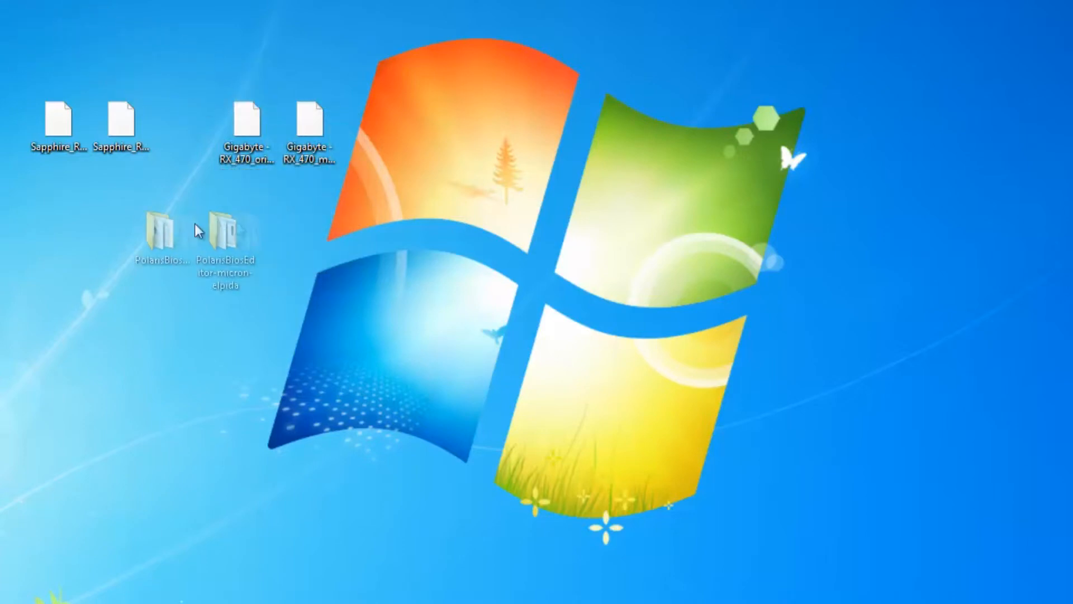
Step: Run PolarisBiosEditor.exe from PolarisBiosEditor-master, accept the disclaimer, and open the ROM browser
{"action": "double_click", "coordinate": [222, 226]}
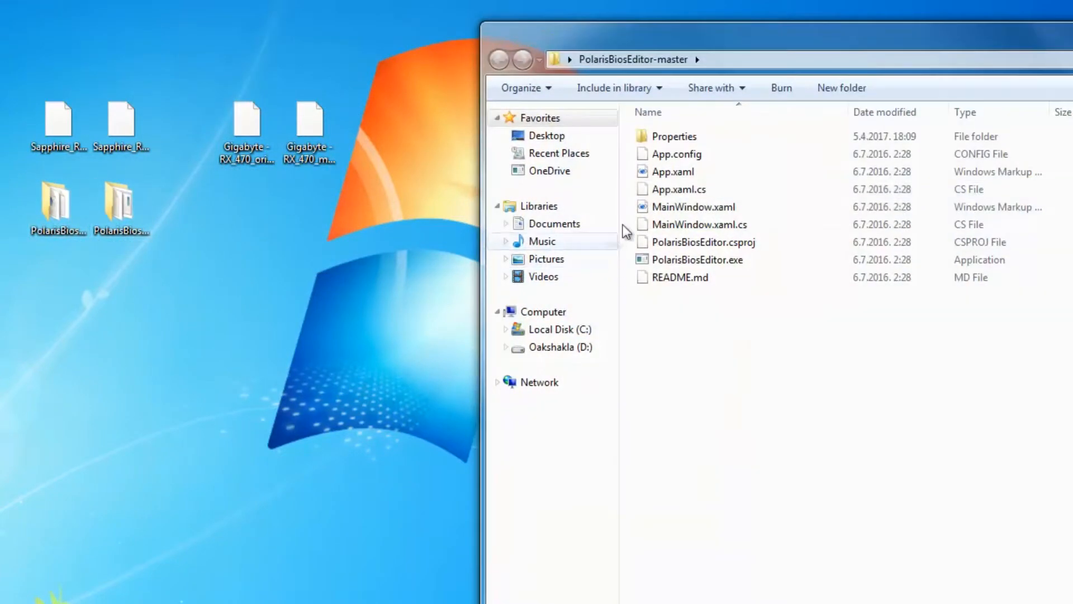
{"action": "double_click", "coordinate": [697, 260]}
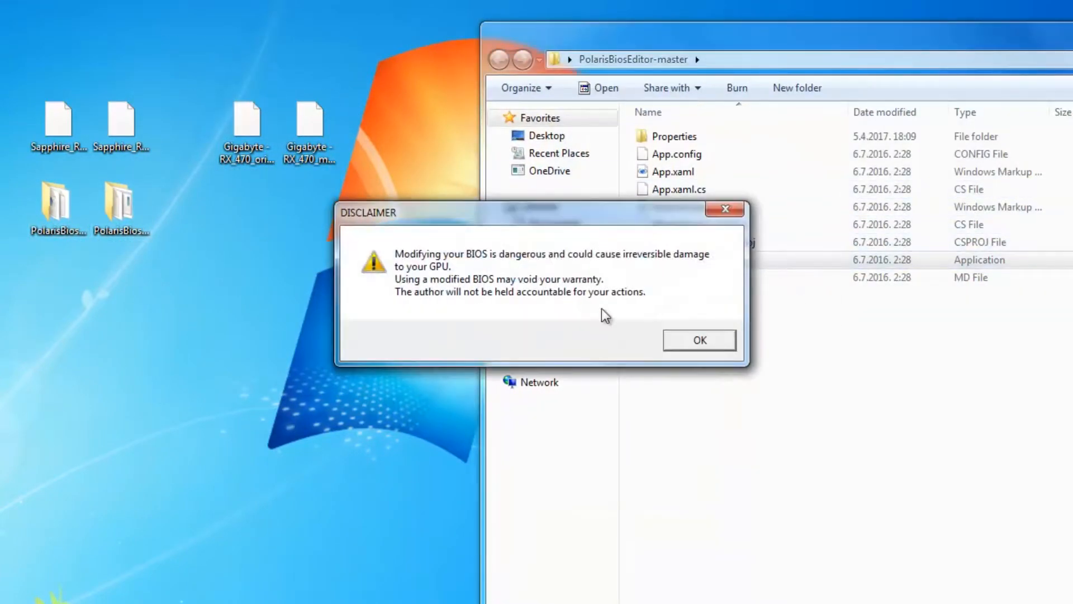
{"action": "left_click", "coordinate": [698, 341]}
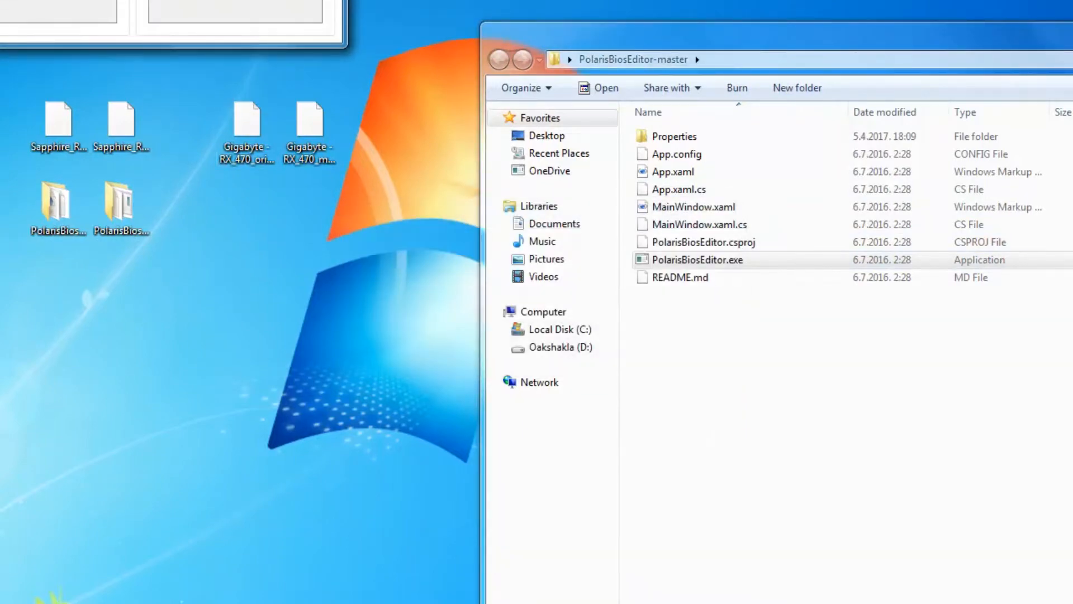
{"action": "double_click", "coordinate": [697, 260]}
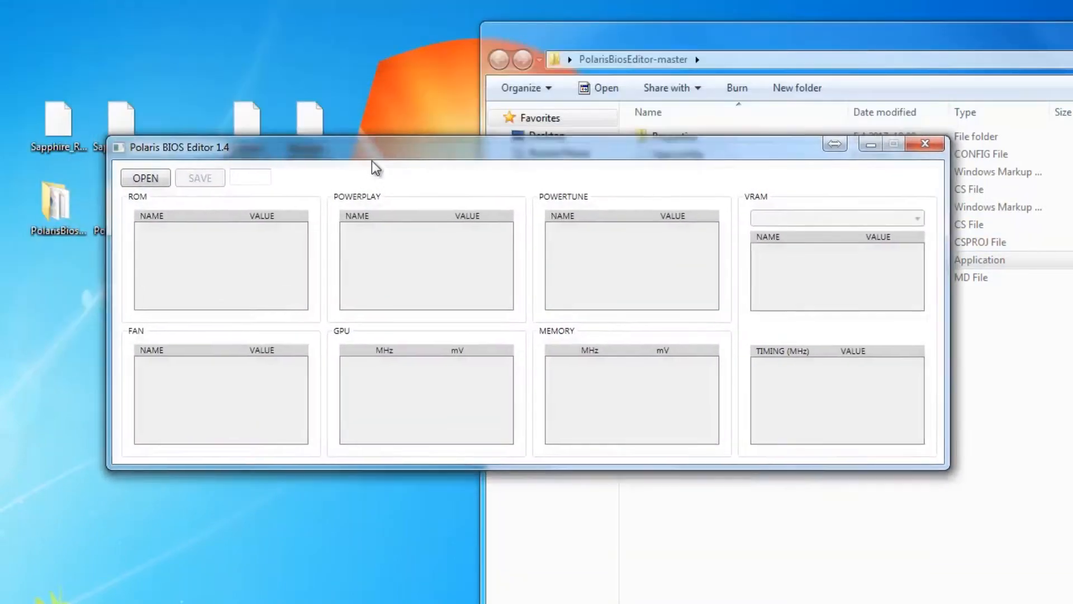
{"action": "left_click", "coordinate": [144, 177]}
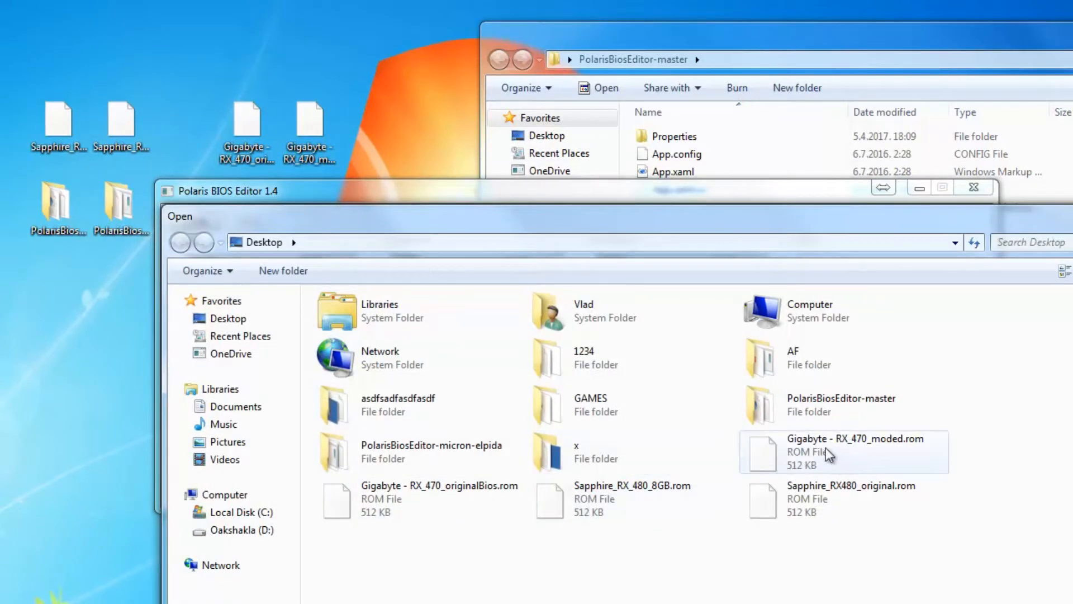
Step: Load Gigabyte - RX_470_moded.rom and review its timing straps to 2000 MHz
{"action": "double_click", "coordinate": [855, 452]}
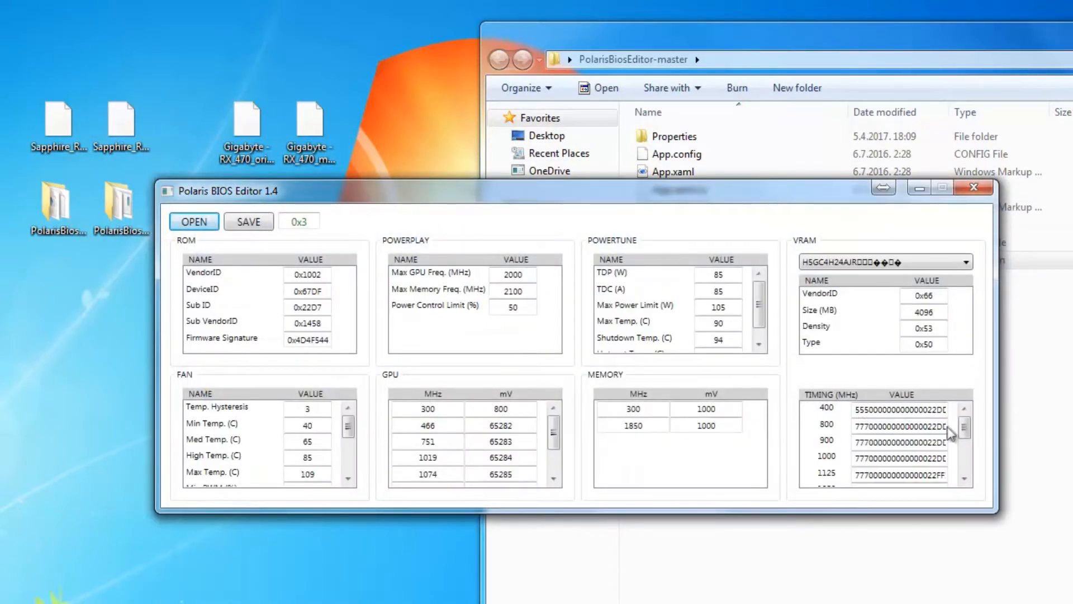
{"action": "mouse_move", "coordinate": [972, 494]}
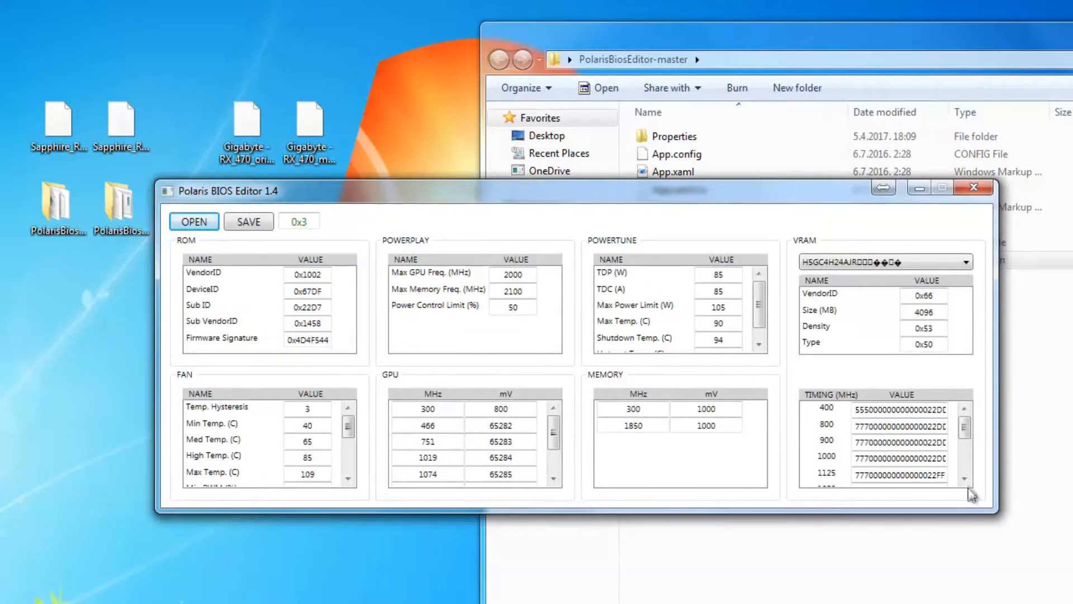
{"action": "left_click", "coordinate": [964, 479]}
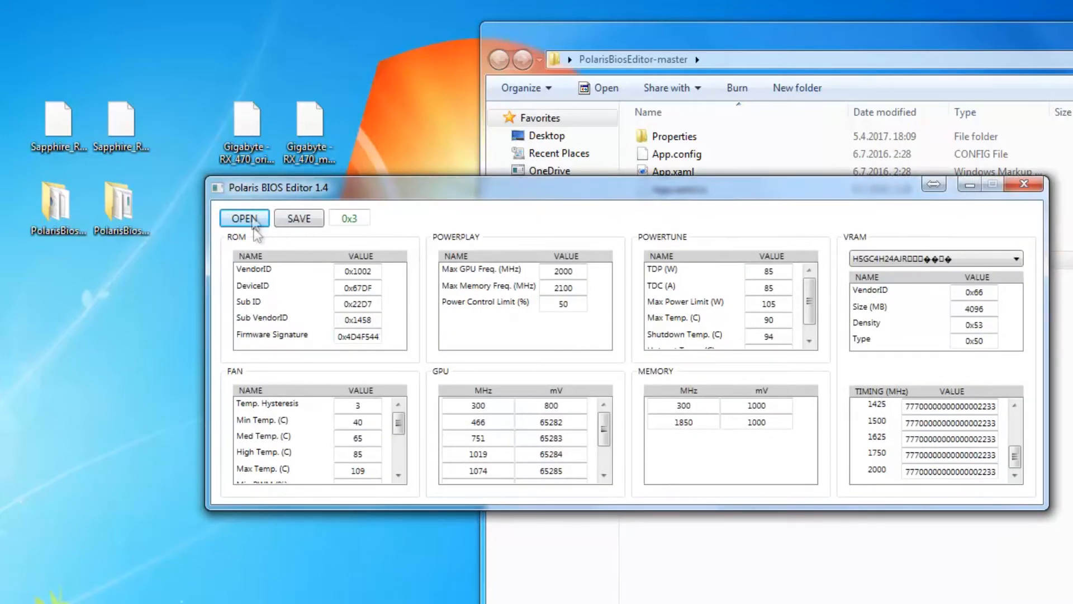
Step: Load Sapphire_RX_480_8GB.rom, review its 8192 MB timings, and close the master build
{"action": "left_click", "coordinate": [244, 218]}
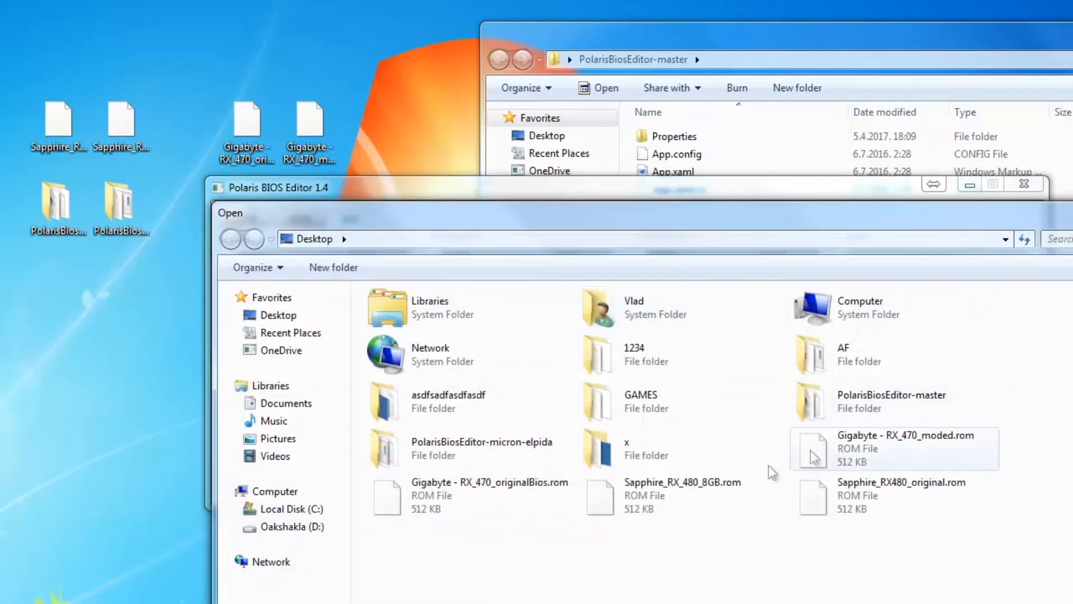
{"action": "left_click", "coordinate": [680, 494]}
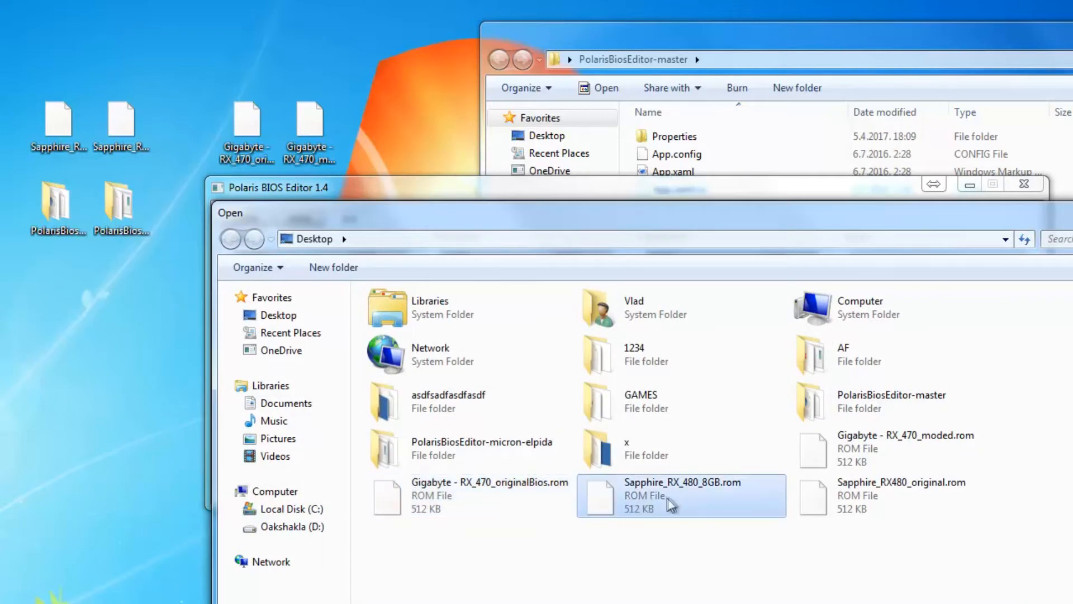
{"action": "double_click", "coordinate": [680, 495]}
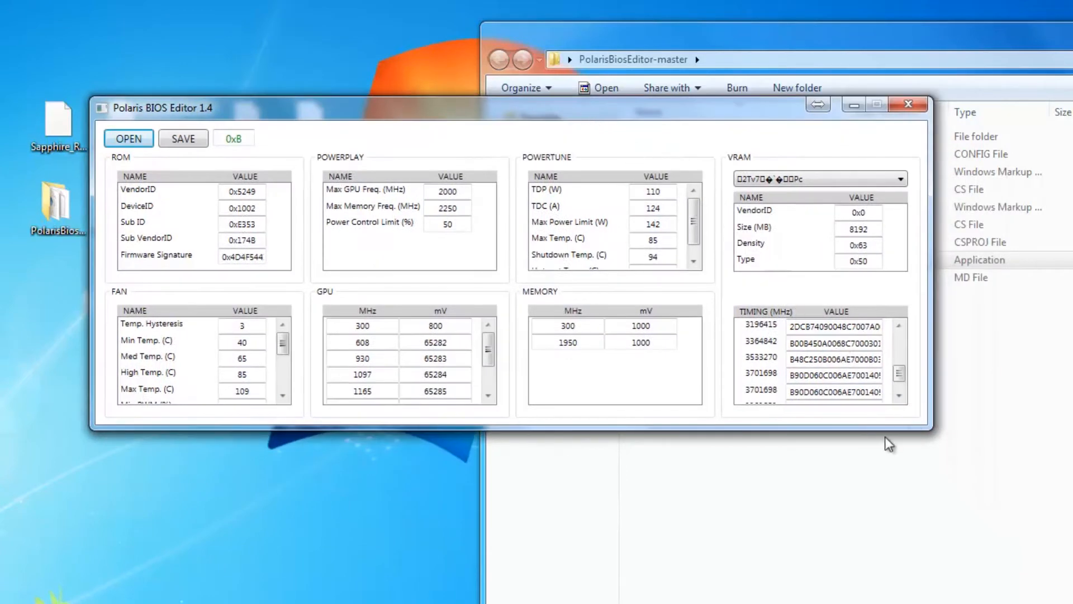
{"action": "mouse_move", "coordinate": [466, 316]}
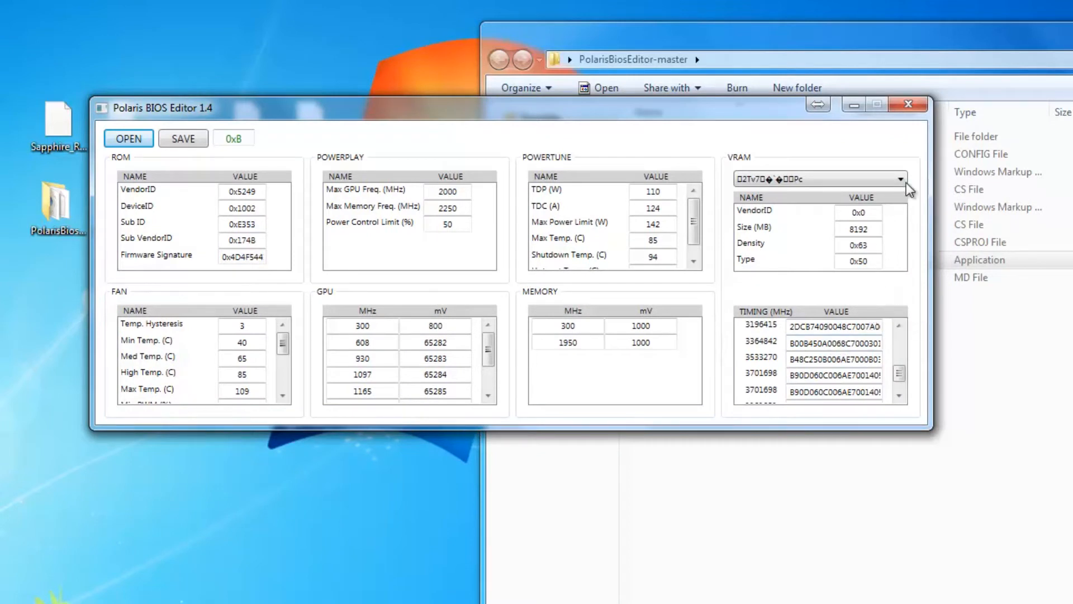
{"action": "mouse_move", "coordinate": [909, 104]}
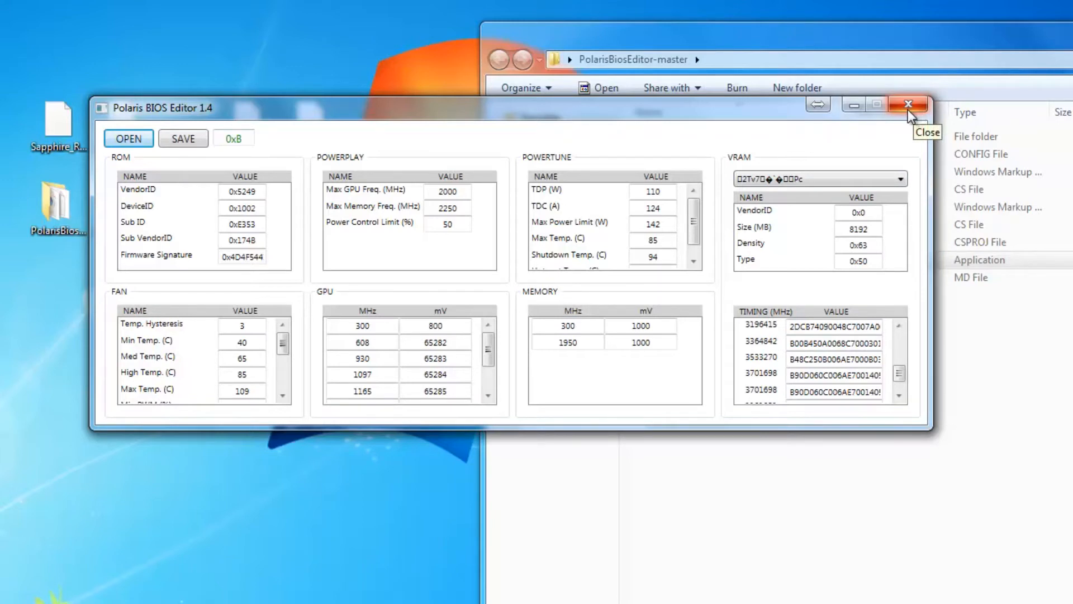
{"action": "mouse_move", "coordinate": [893, 413]}
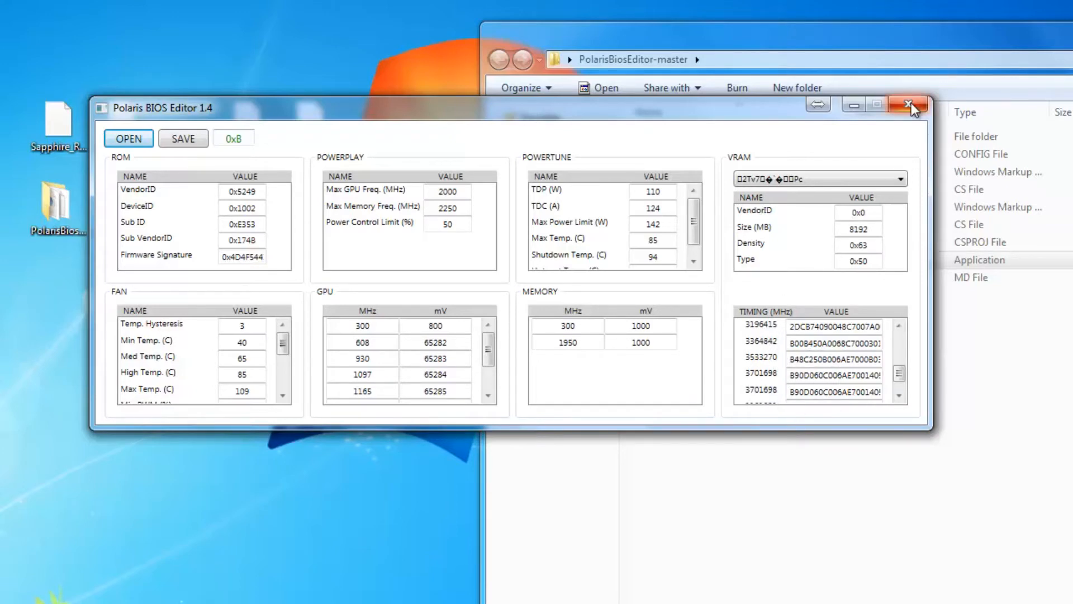
{"action": "left_click", "coordinate": [909, 106]}
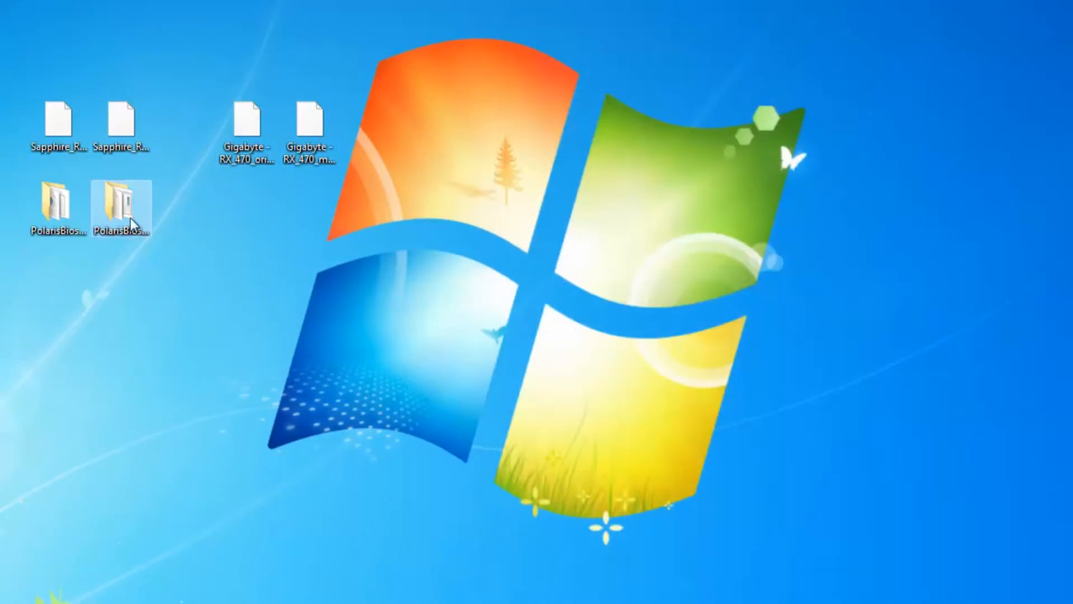
Step: Launch the micron-elpida build of Polaris BIOS Editor 1.4 from its folder
{"action": "double_click", "coordinate": [121, 205]}
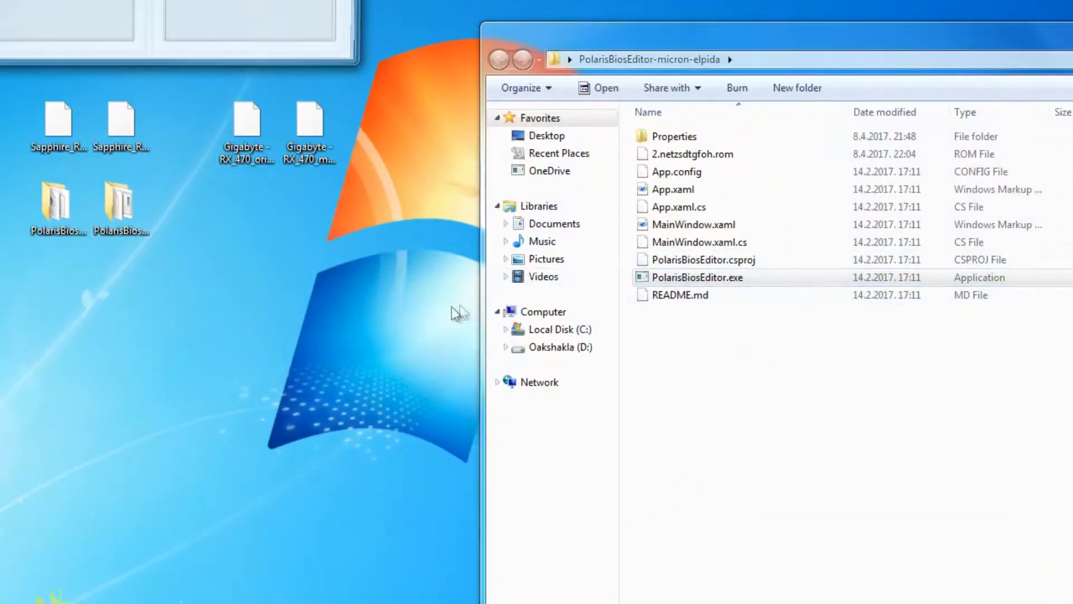
{"action": "double_click", "coordinate": [697, 277]}
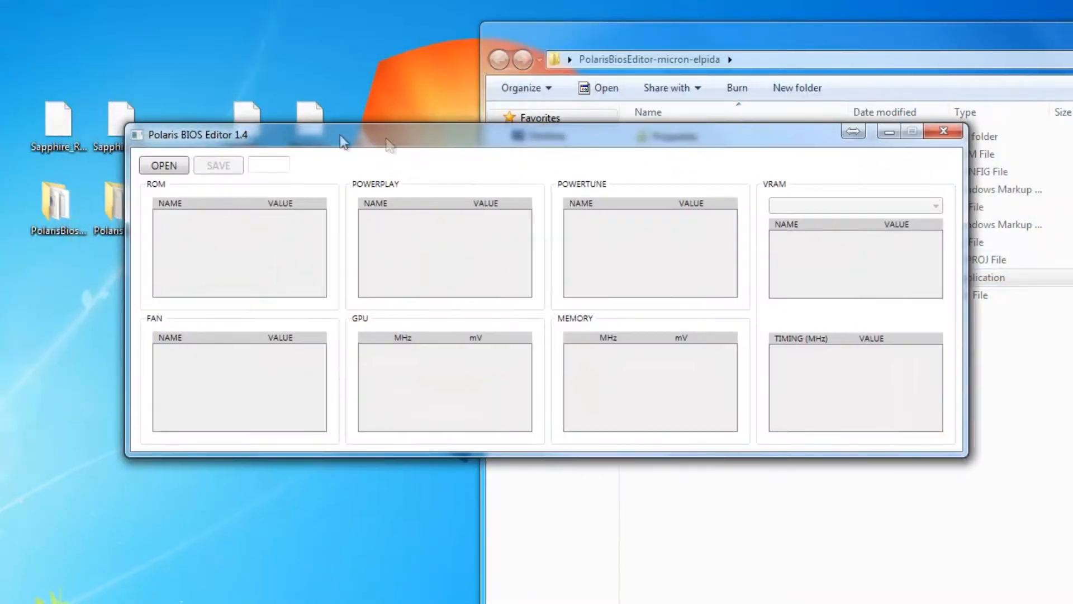
{"action": "mouse_move", "coordinate": [198, 163]}
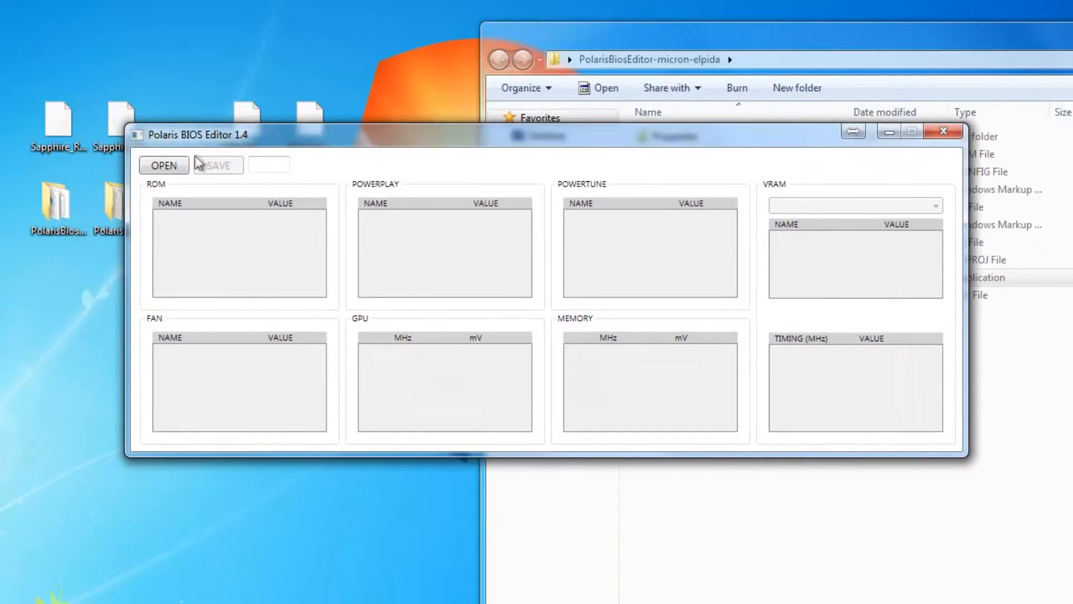
{"action": "left_click", "coordinate": [164, 165]}
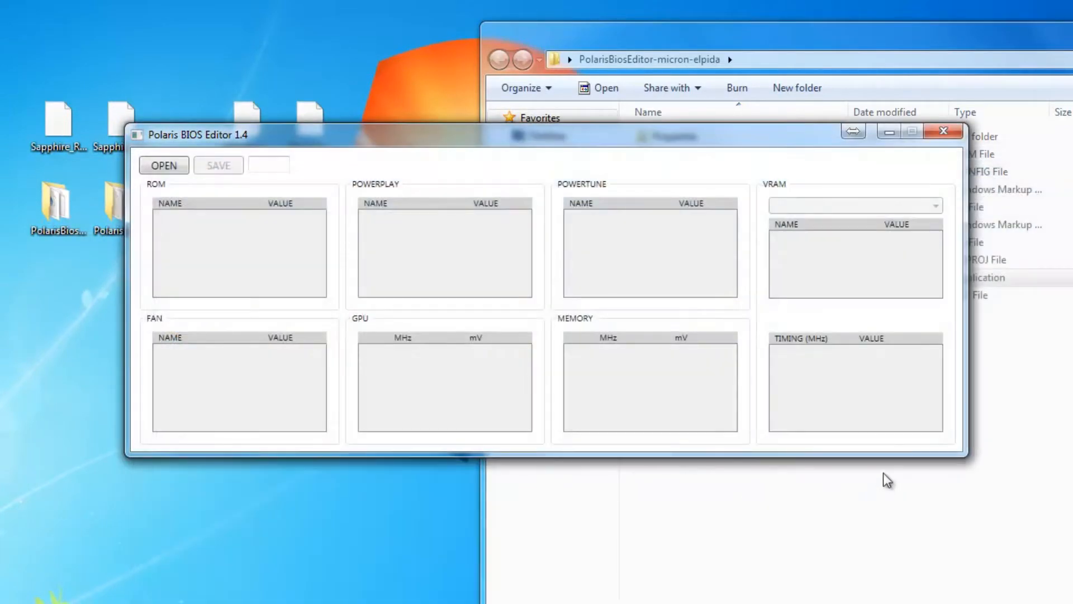
Step: Load the 8 GB ROM and check its 8192 MB VRAM entry and K4G80325FB timing straps
{"action": "left_click", "coordinate": [163, 165]}
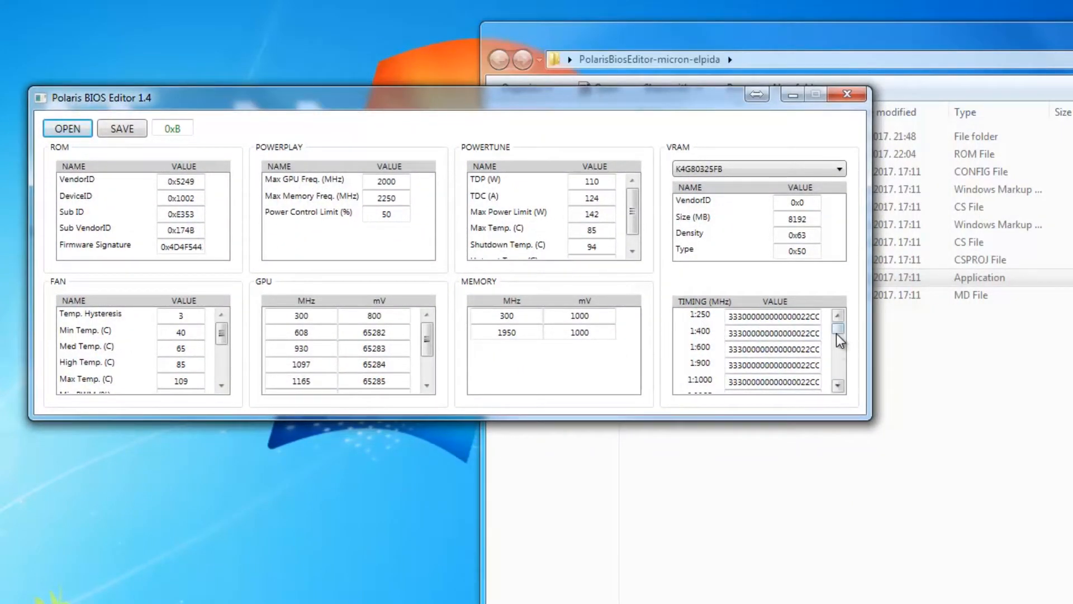
{"action": "scroll", "scroll_direction": "down", "scroll_amount": 3}
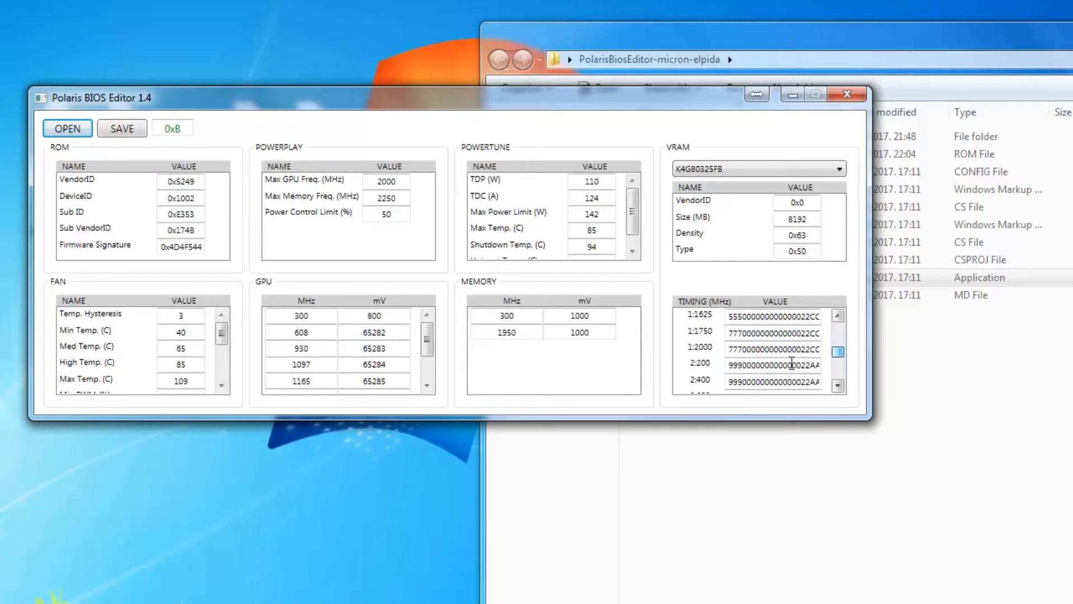
{"action": "left_click", "coordinate": [699, 348]}
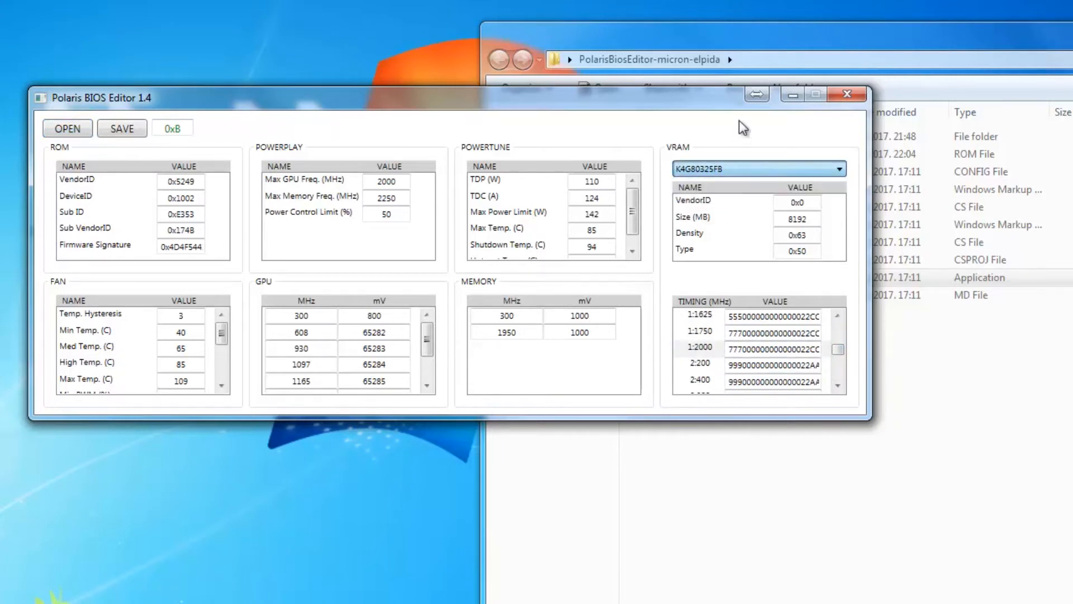
{"action": "left_click", "coordinate": [837, 388]}
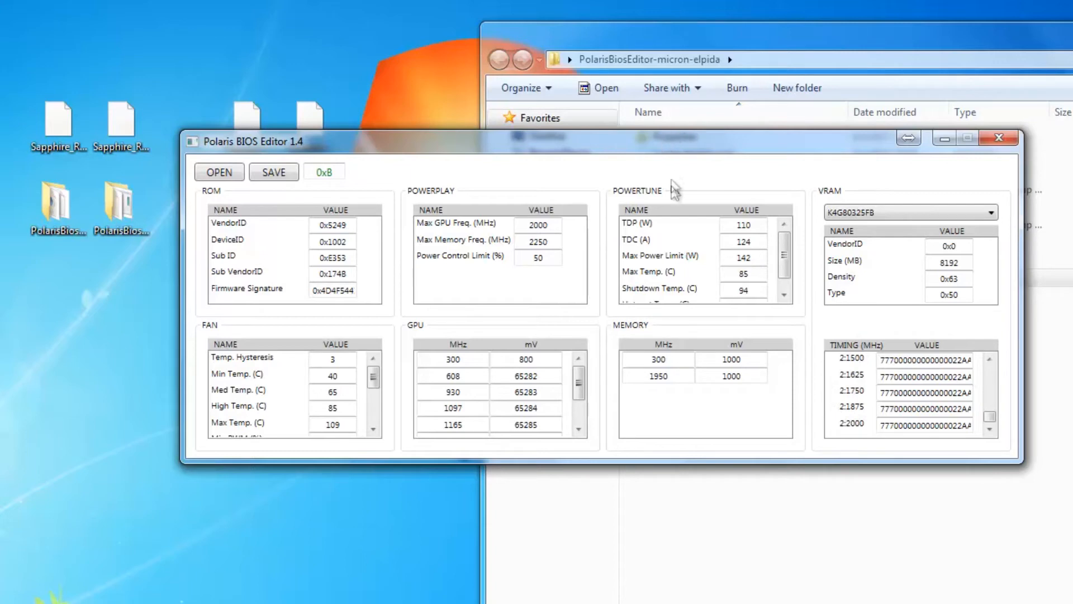
{"action": "mouse_move", "coordinate": [472, 144]}
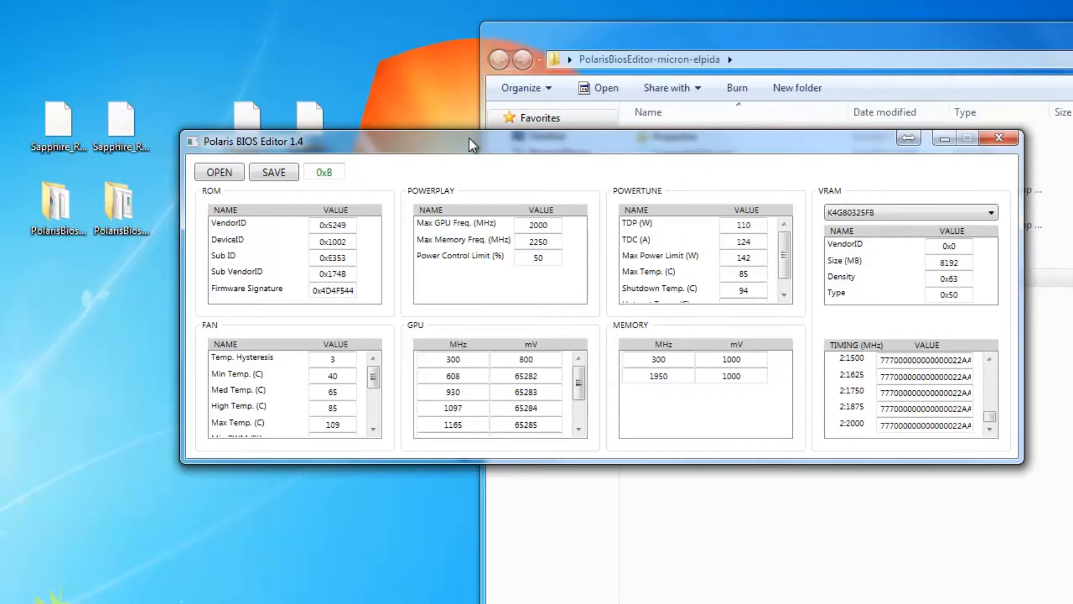
{"action": "mouse_move", "coordinate": [491, 145]}
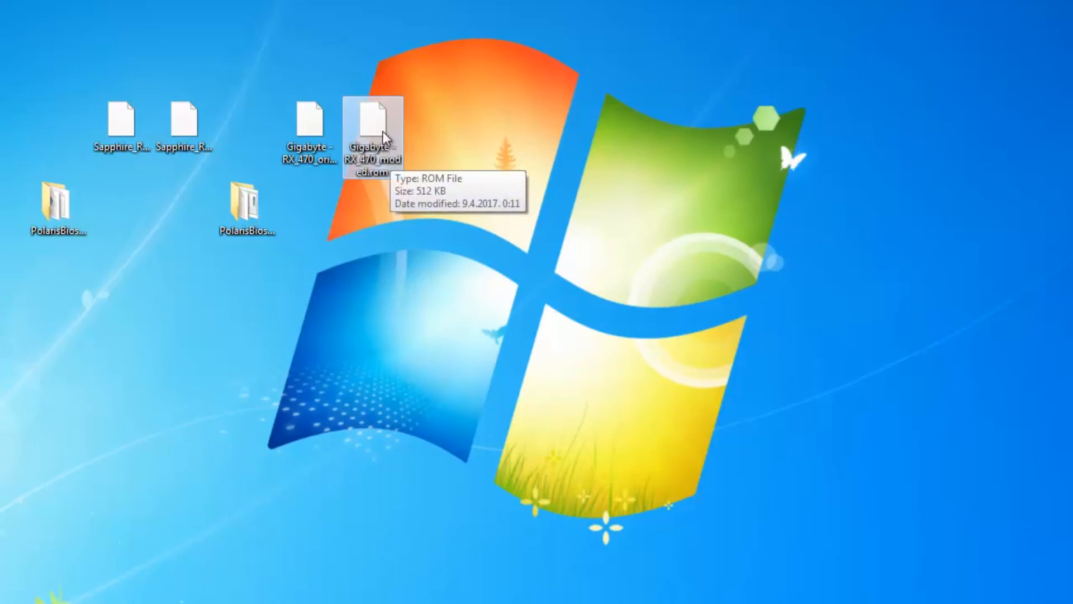
{"action": "mouse_move", "coordinate": [571, 151]}
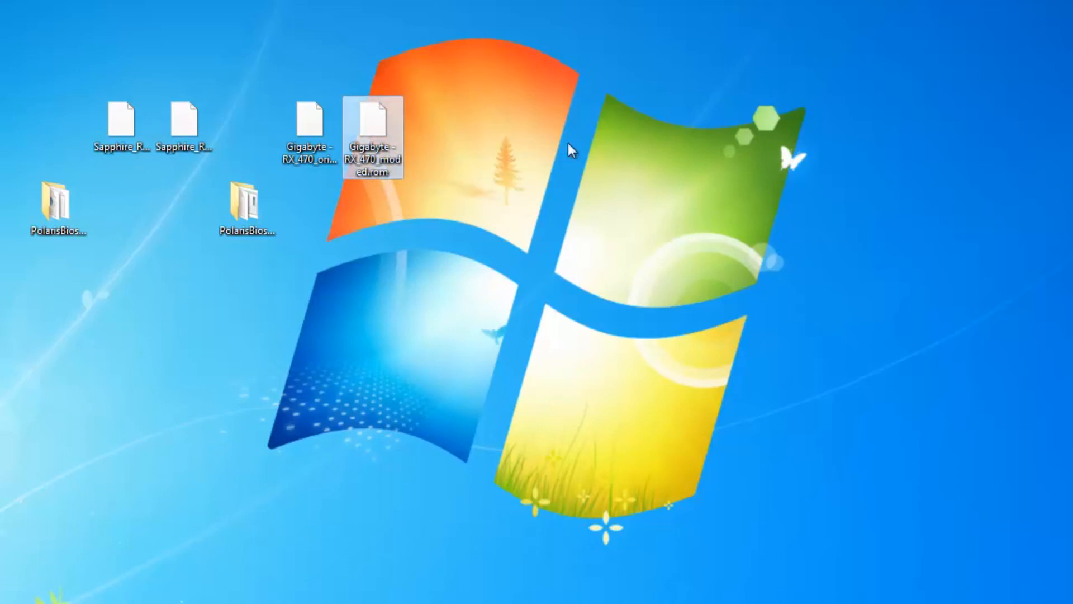
{"action": "mouse_move", "coordinate": [427, 127]}
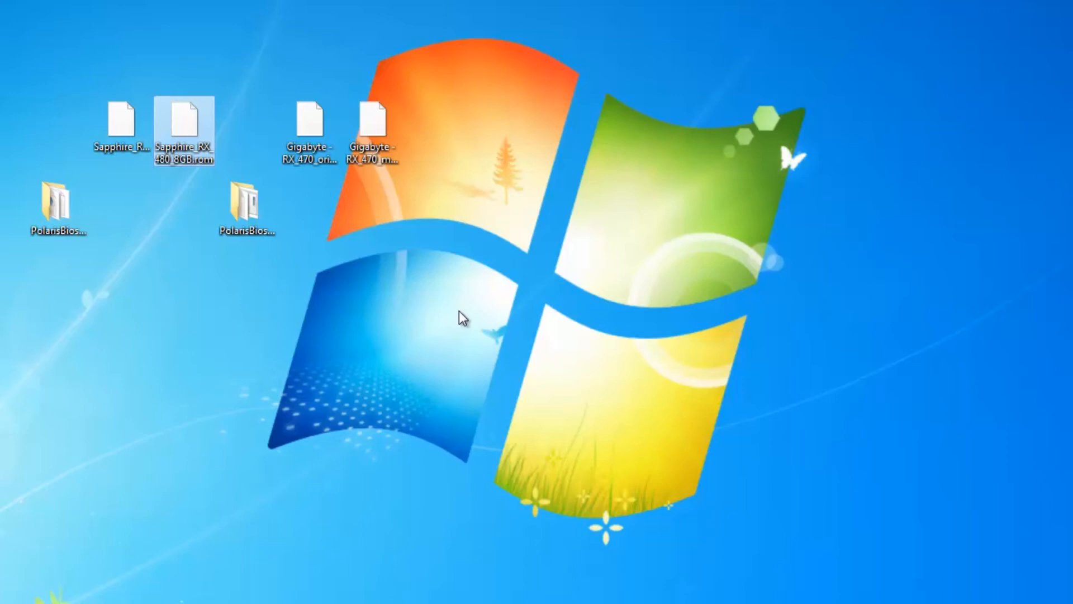
{"action": "mouse_move", "coordinate": [100, 195]}
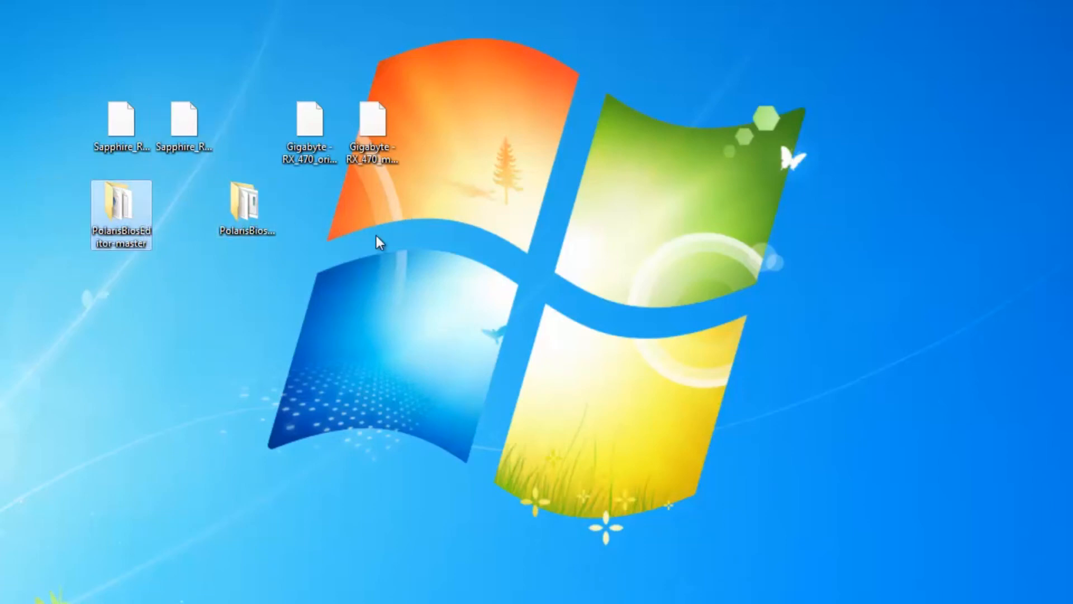
{"action": "mouse_move", "coordinate": [702, 408]}
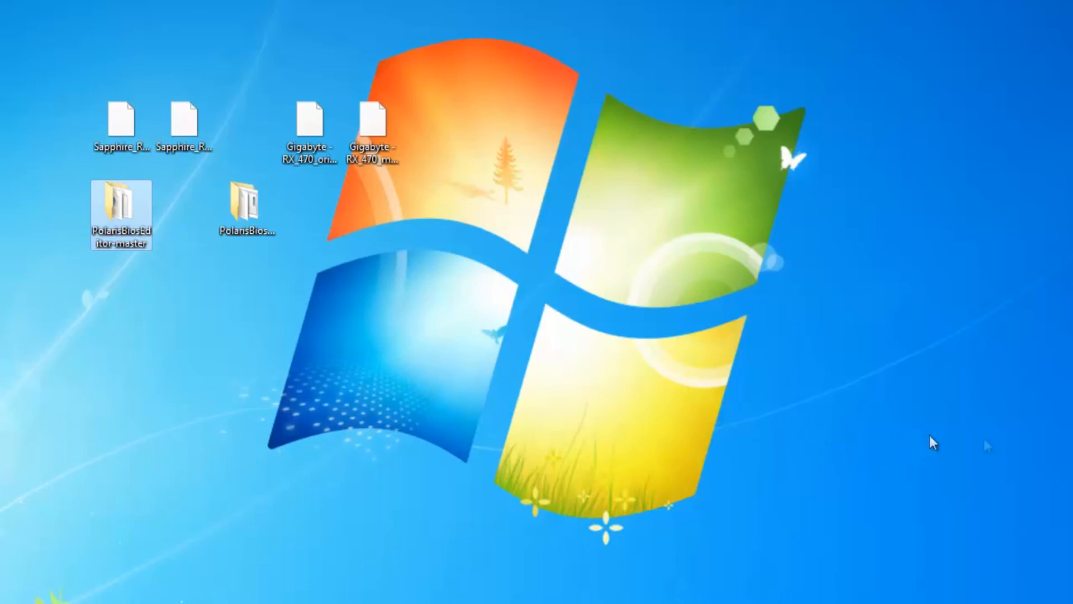
{"action": "mouse_move", "coordinate": [933, 442]}
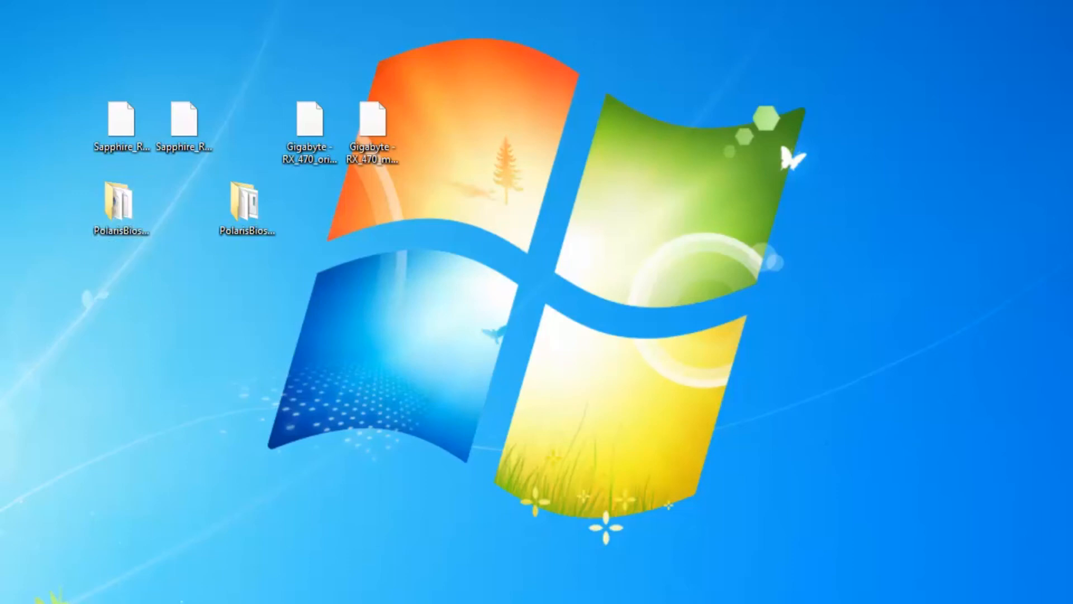
{"action": "mouse_move", "coordinate": [350, 342]}
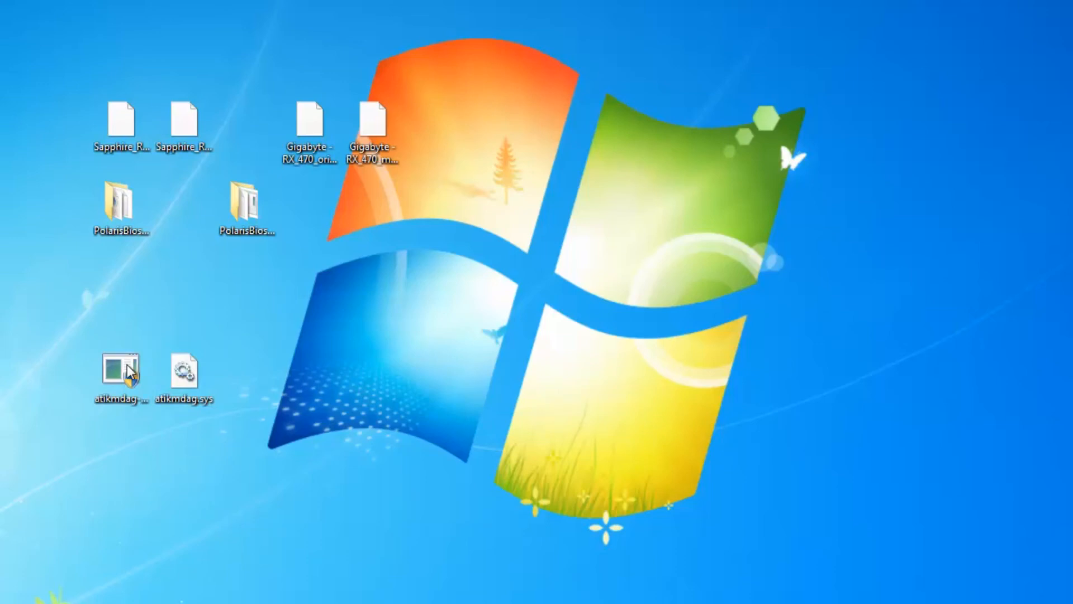
Step: Run atikmdag-patcher.exe on the 64-bit driver and answer its patch-limits prompt
{"action": "double_click", "coordinate": [120, 372]}
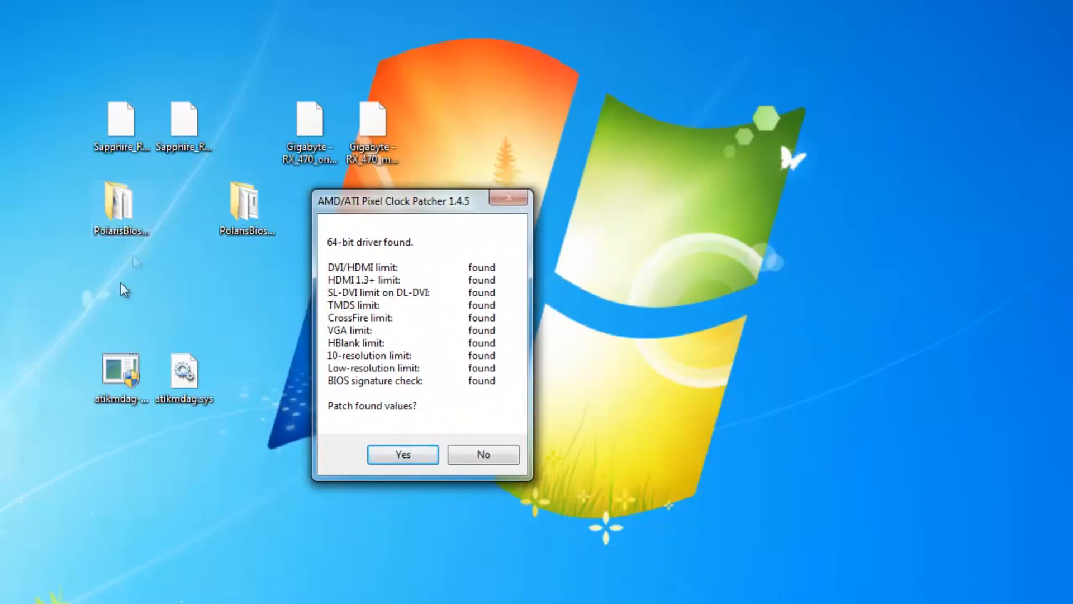
{"action": "mouse_move", "coordinate": [165, 198]}
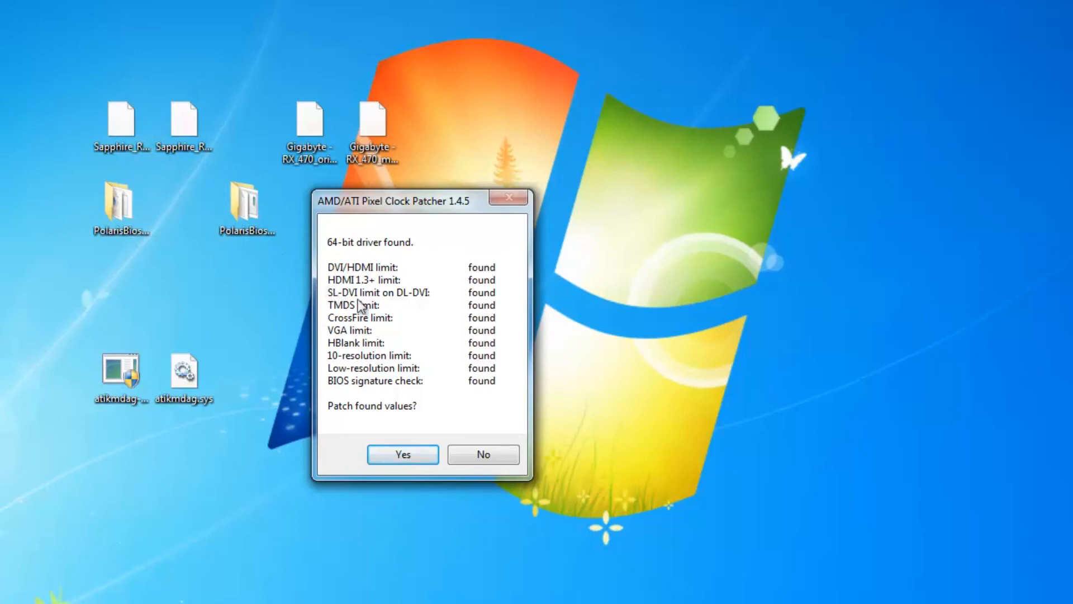
{"action": "mouse_move", "coordinate": [439, 417]}
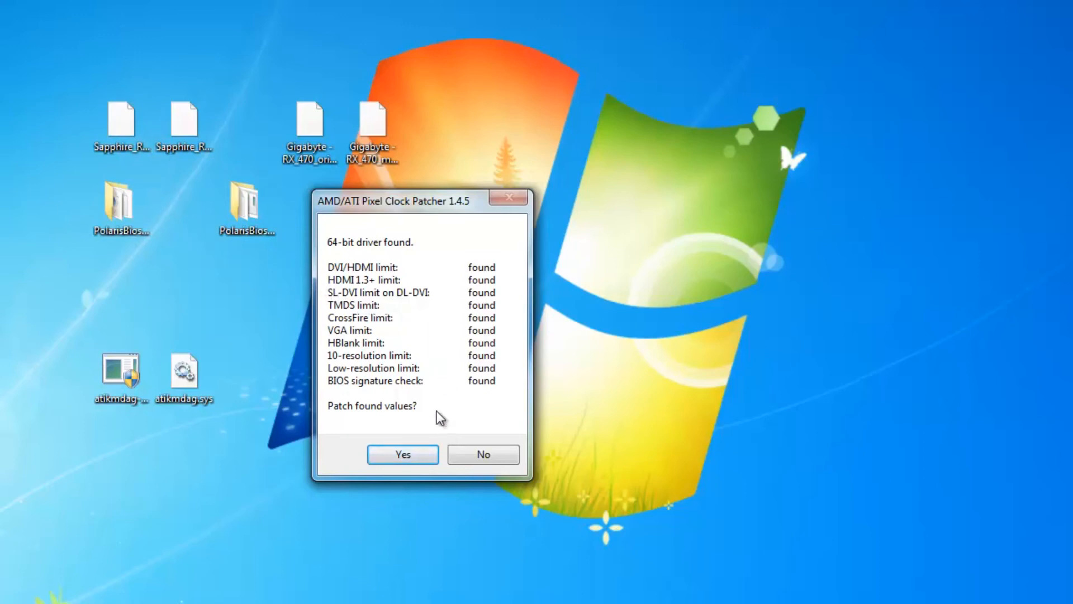
{"action": "mouse_move", "coordinate": [485, 375]}
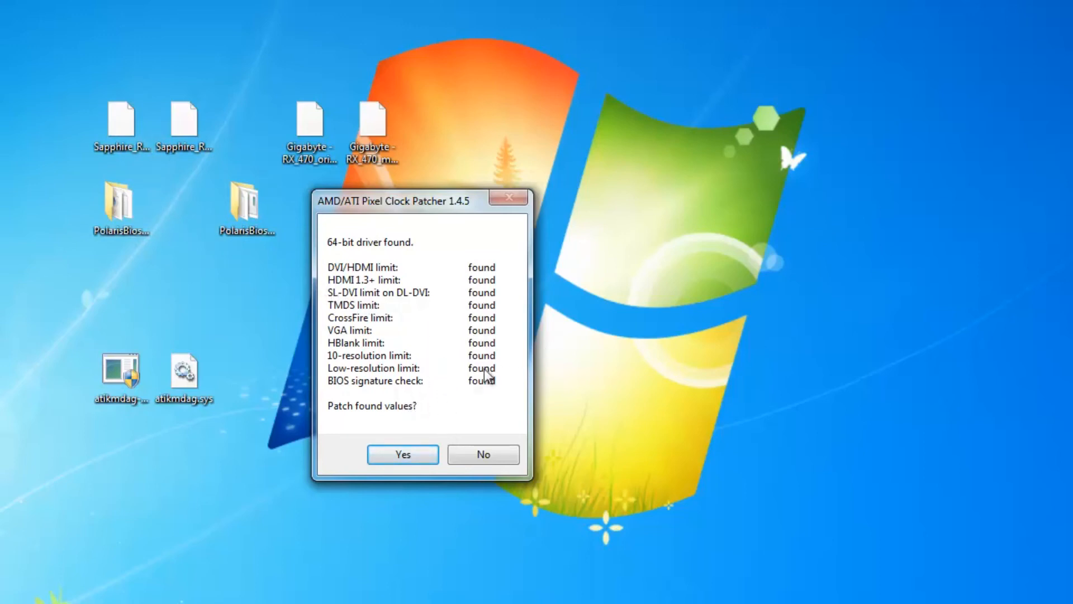
{"action": "mouse_move", "coordinate": [389, 399]}
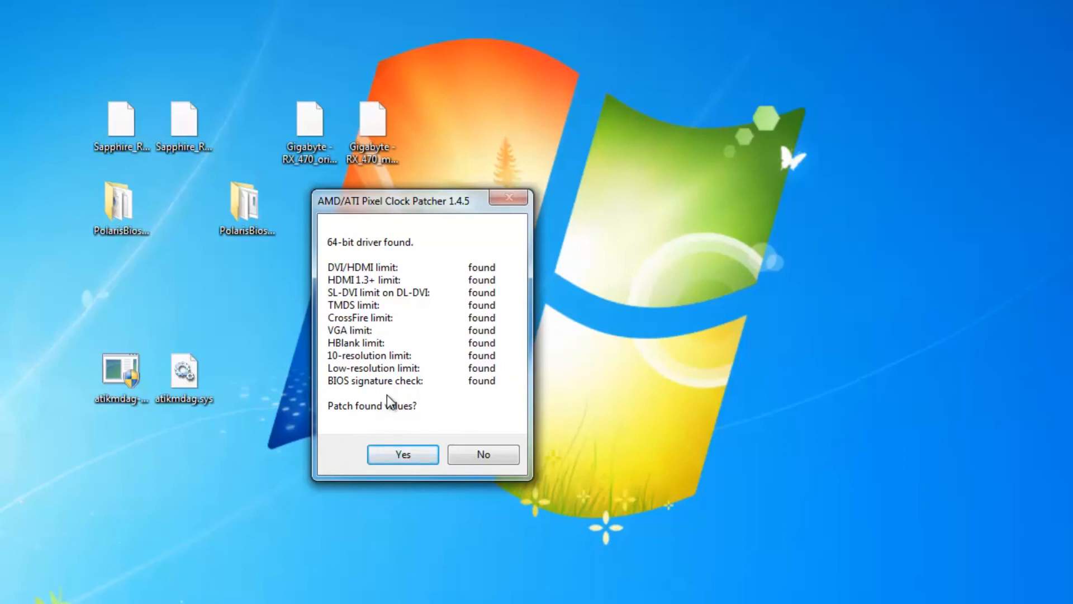
{"action": "mouse_move", "coordinate": [351, 420]}
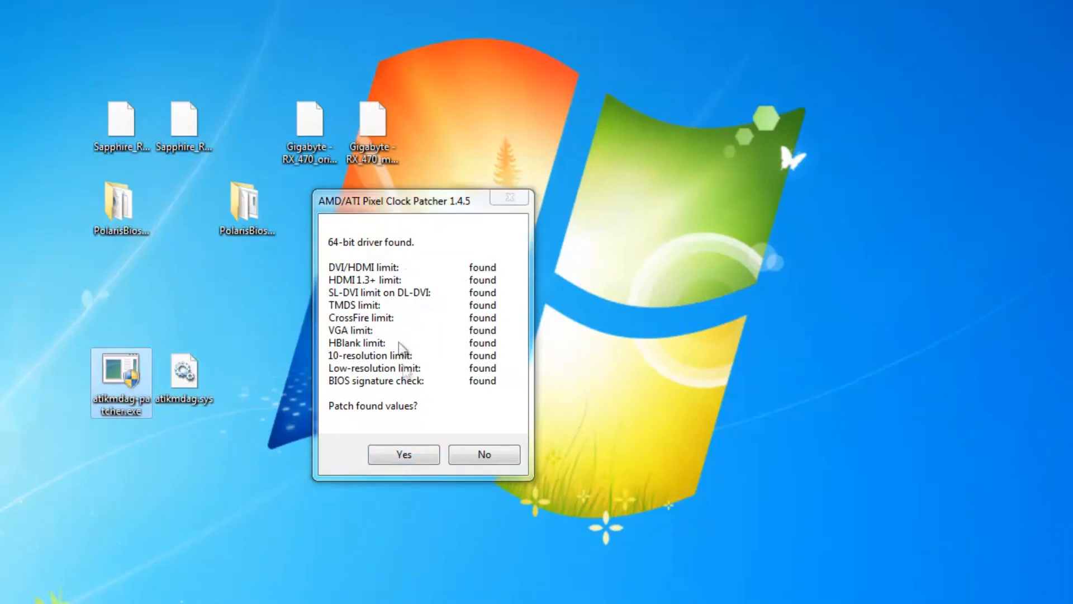
{"action": "left_click", "coordinate": [483, 454]}
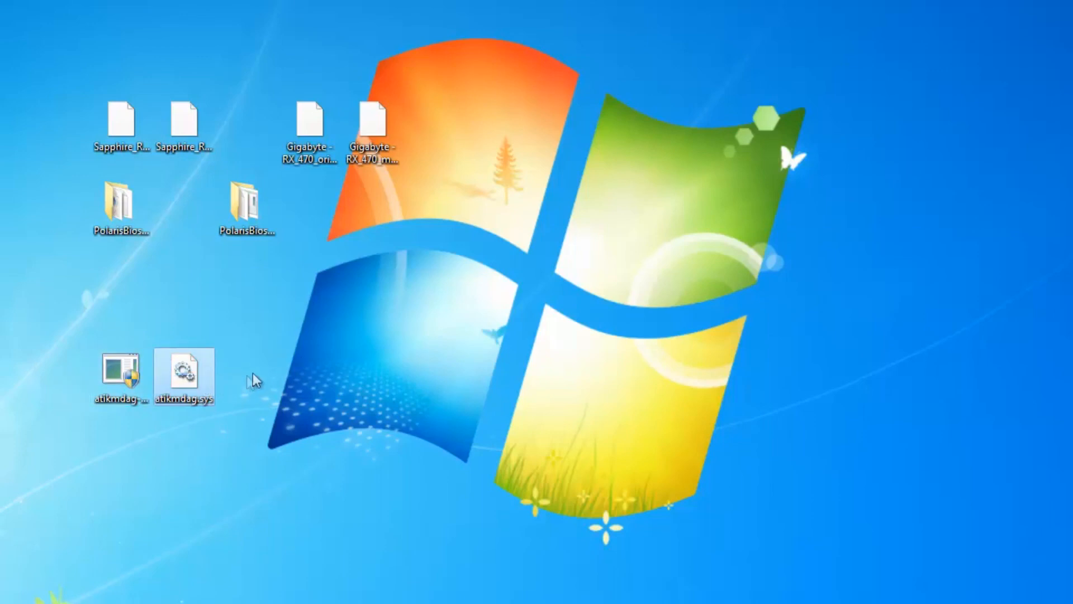
{"action": "mouse_move", "coordinate": [200, 378]}
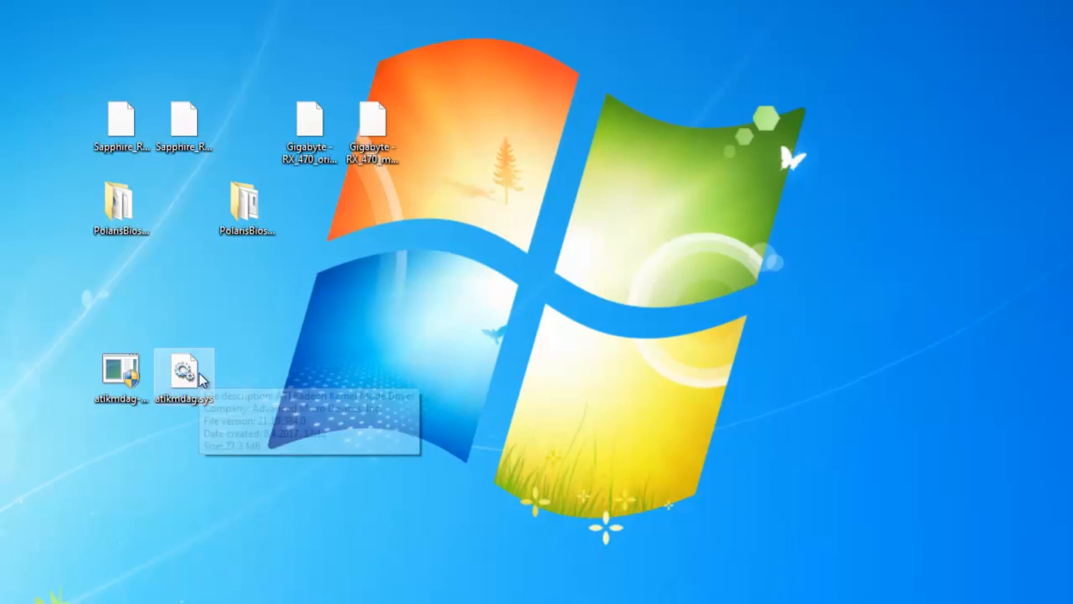
{"action": "mouse_move", "coordinate": [202, 387]}
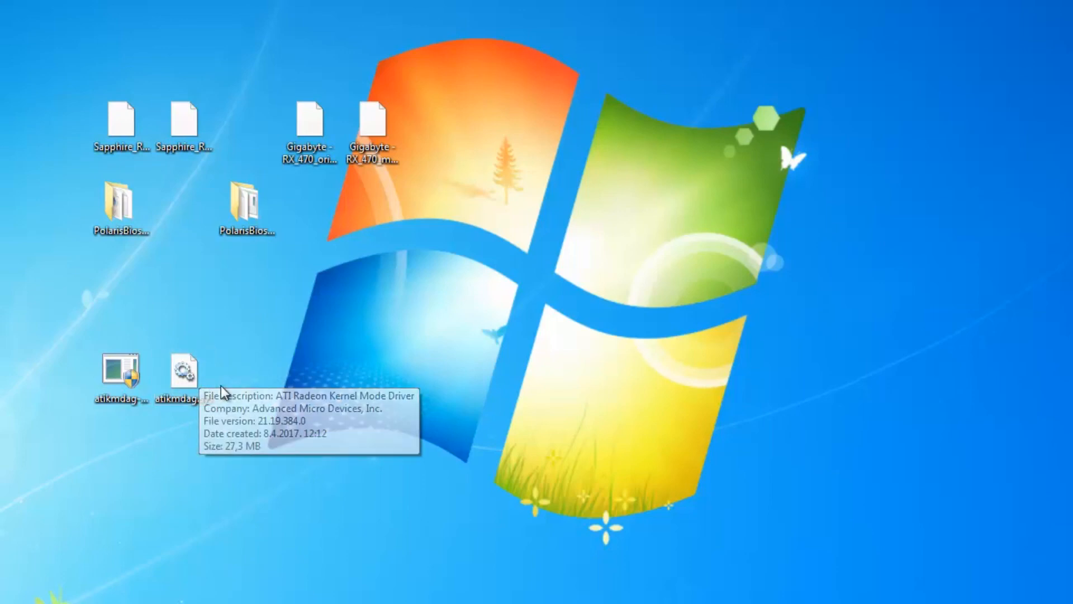
{"action": "left_click", "coordinate": [121, 376]}
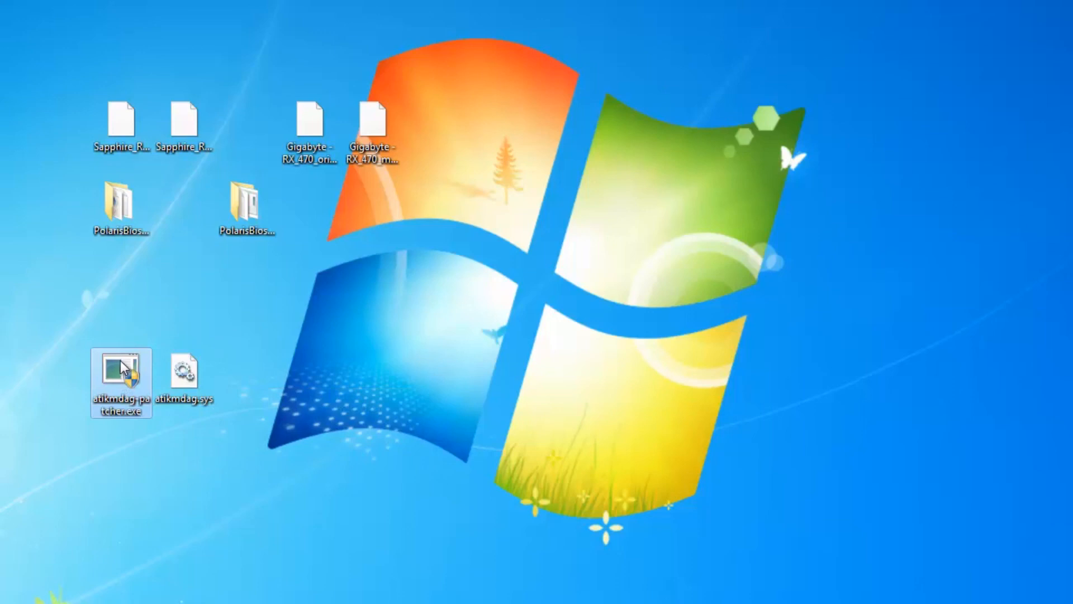
{"action": "mouse_move", "coordinate": [122, 370]}
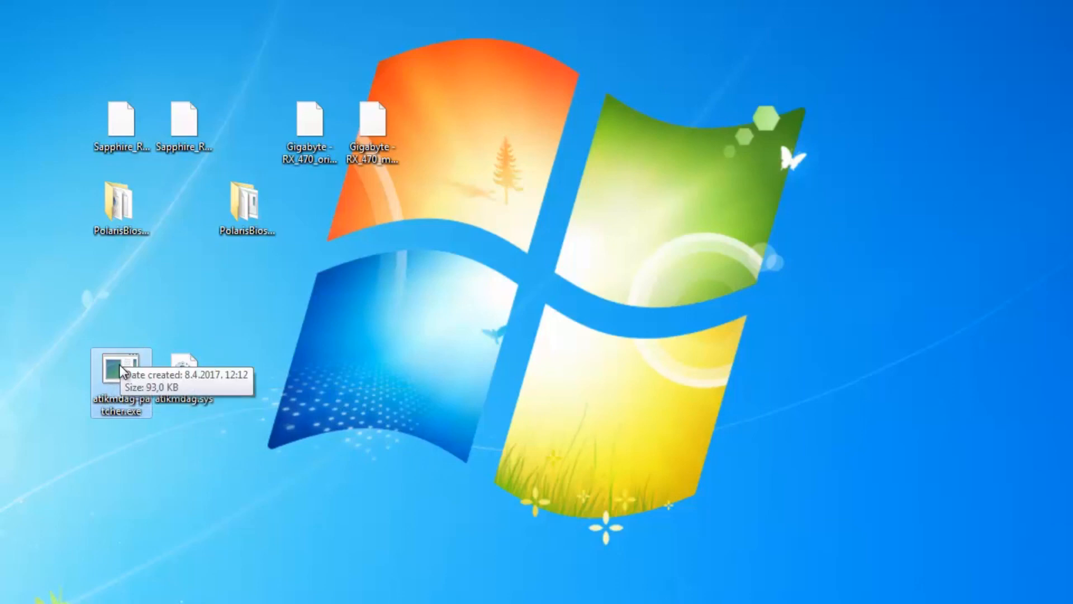